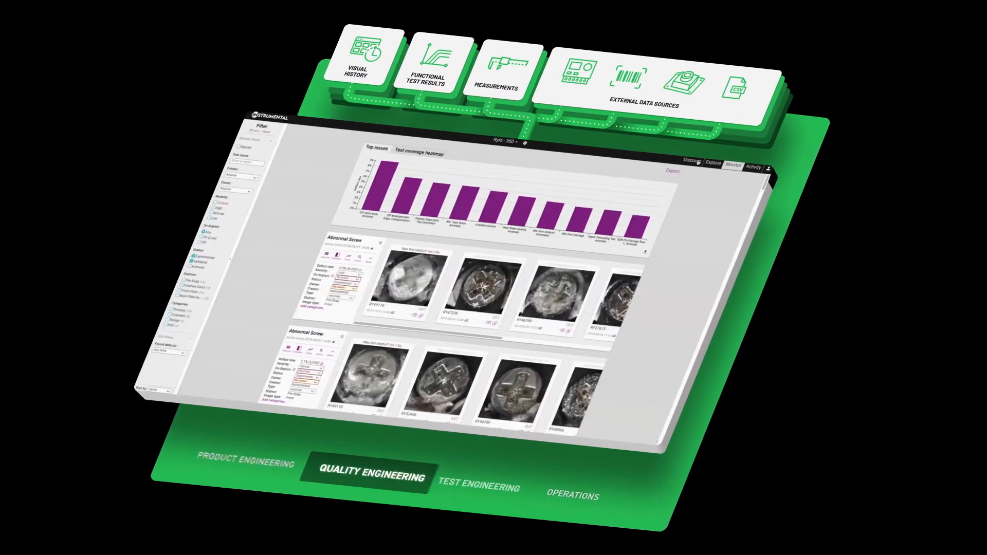
# Step: Switch the overview from the Quality Engineering dashboard to the Test Engineering correlations screen
pyautogui.click(479, 488)
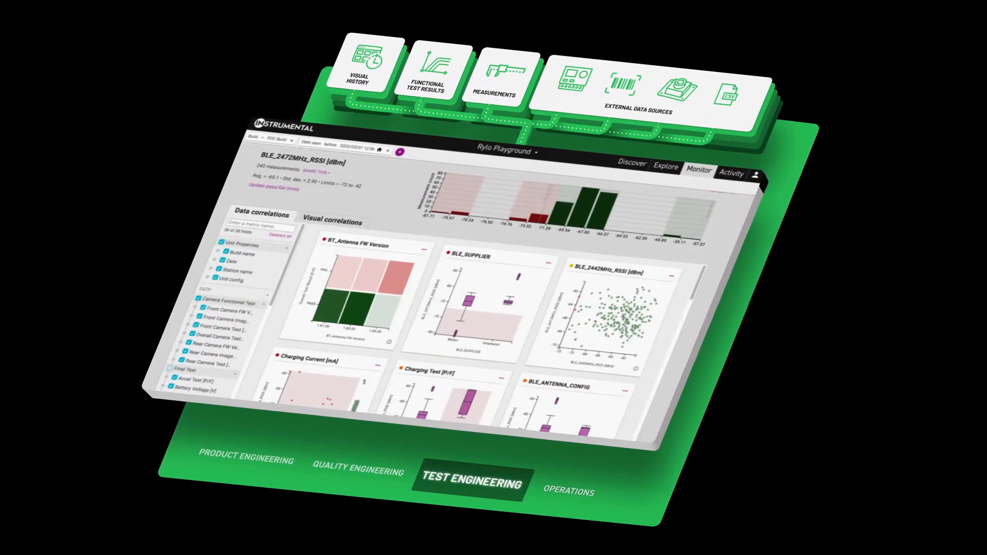
pyautogui.click(570, 489)
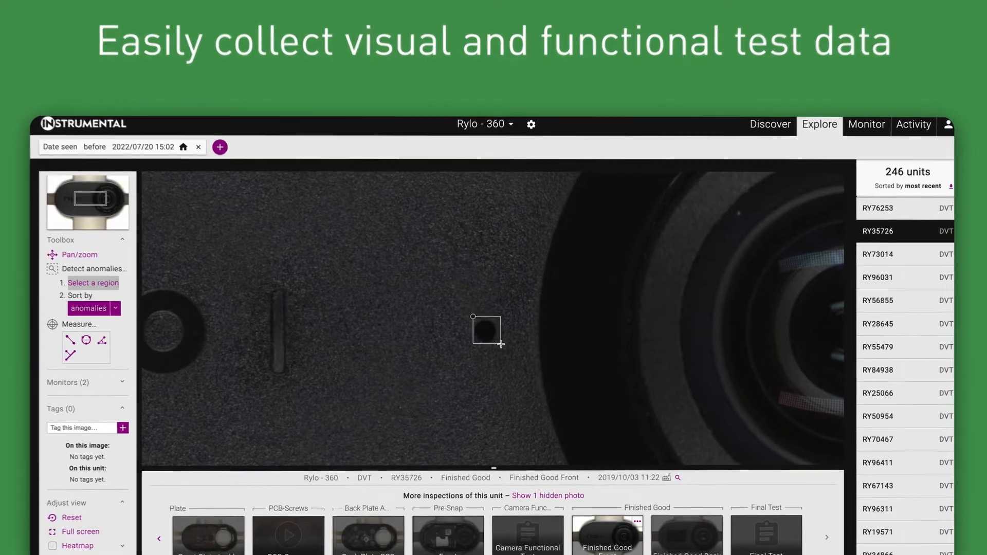
# Step: Mark a small anomaly-detection region on unit RY35726's finished-good front image in Explore
pyautogui.click(765, 540)
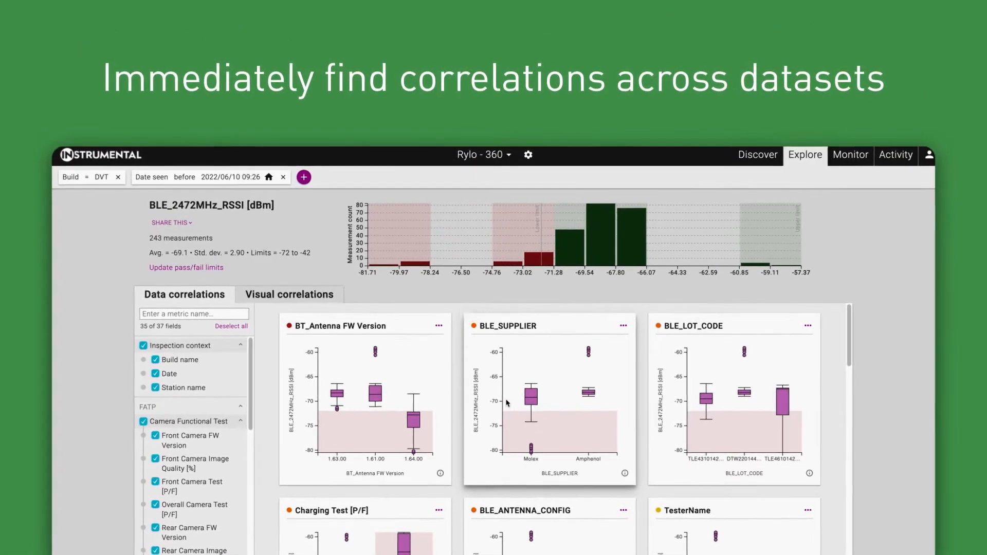
pyautogui.moveTo(533, 459)
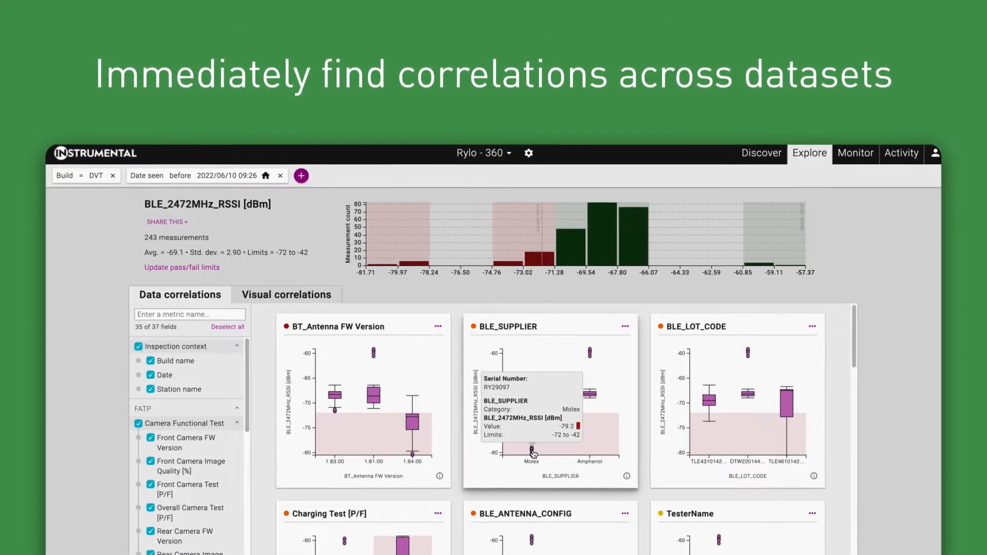
# Step: Inspect the low Molex outlier in the BLE_SUPPLIER box plot for BLE_2472MHz_RSSI
pyautogui.click(531, 461)
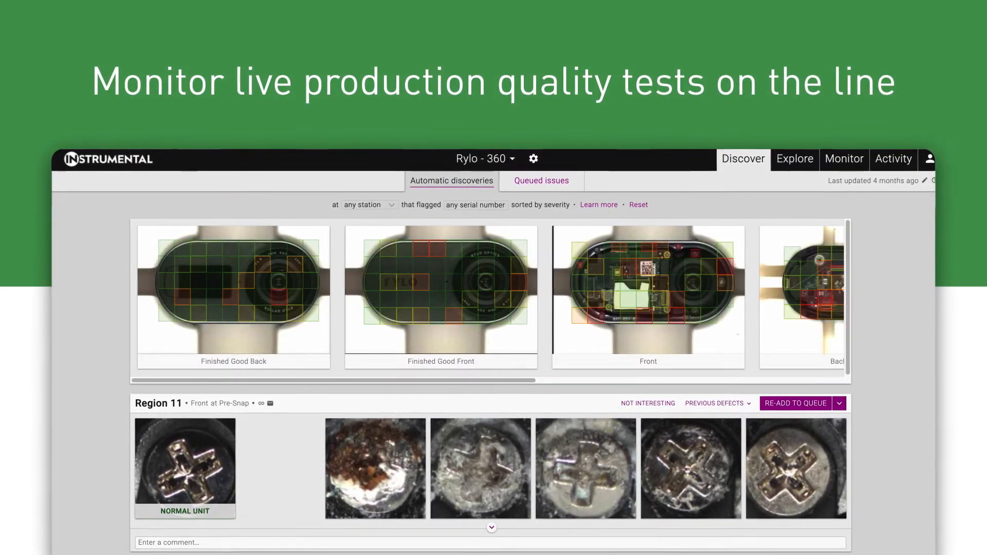
# Step: Scroll the Automatic discoveries list down to the Region 11 abnormal screw examples at Pre-Snap
pyautogui.scroll(-3)
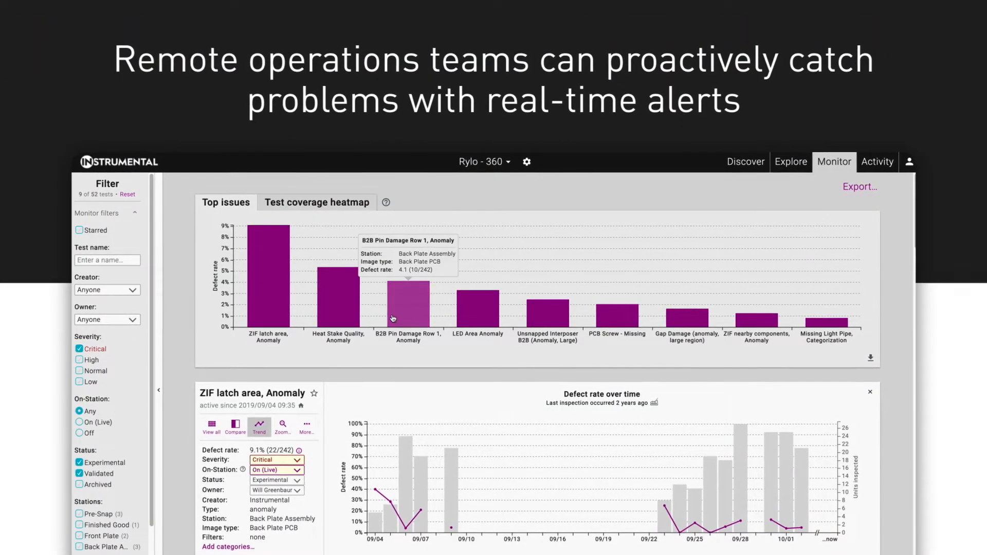
# Step: Scroll the Monitor view down to the ZIF latch area anomaly's defect-rate trend chart
pyautogui.scroll(-3)
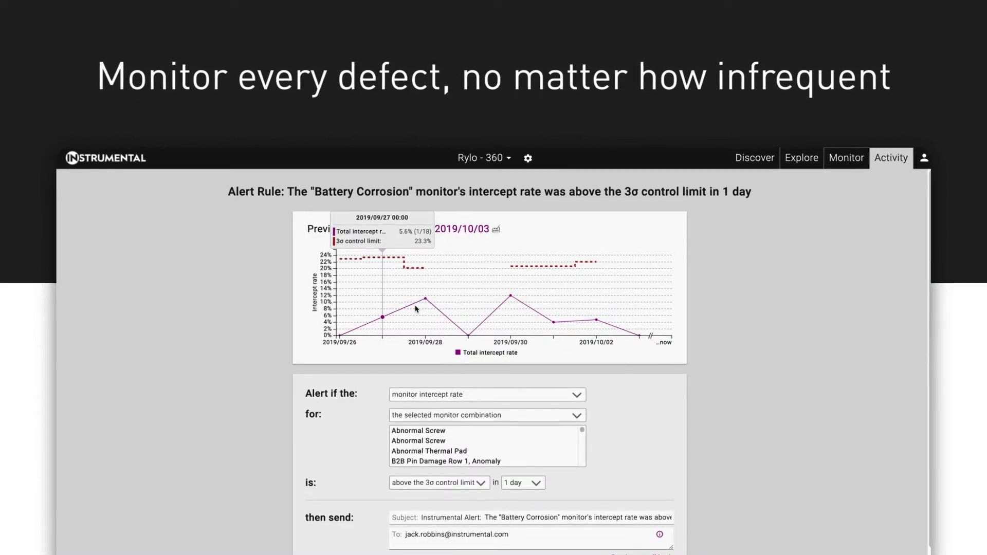
pyautogui.moveTo(428, 423)
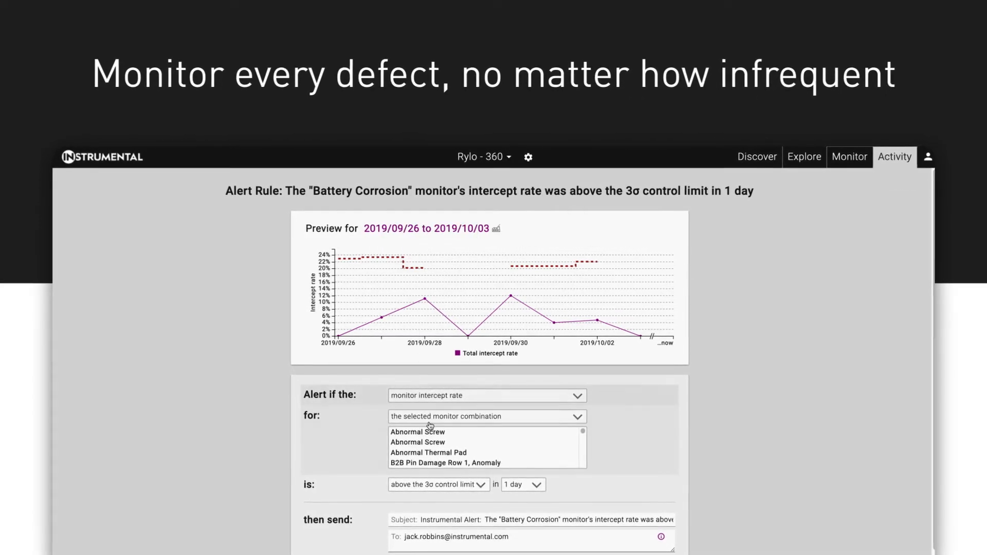